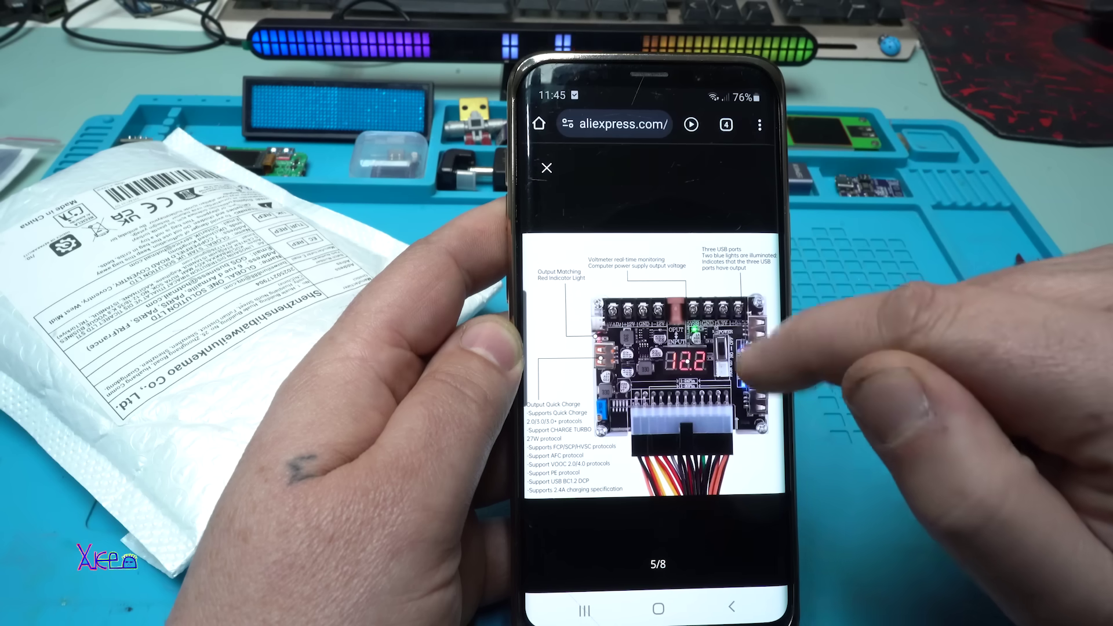
left_click(547, 167)
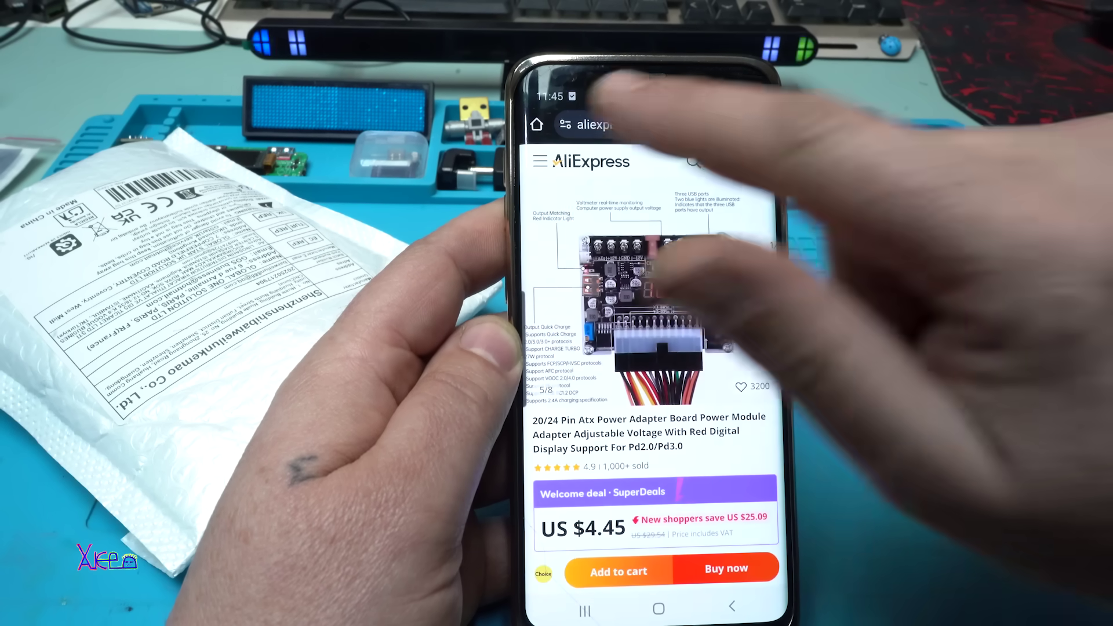
scroll("down", 3)
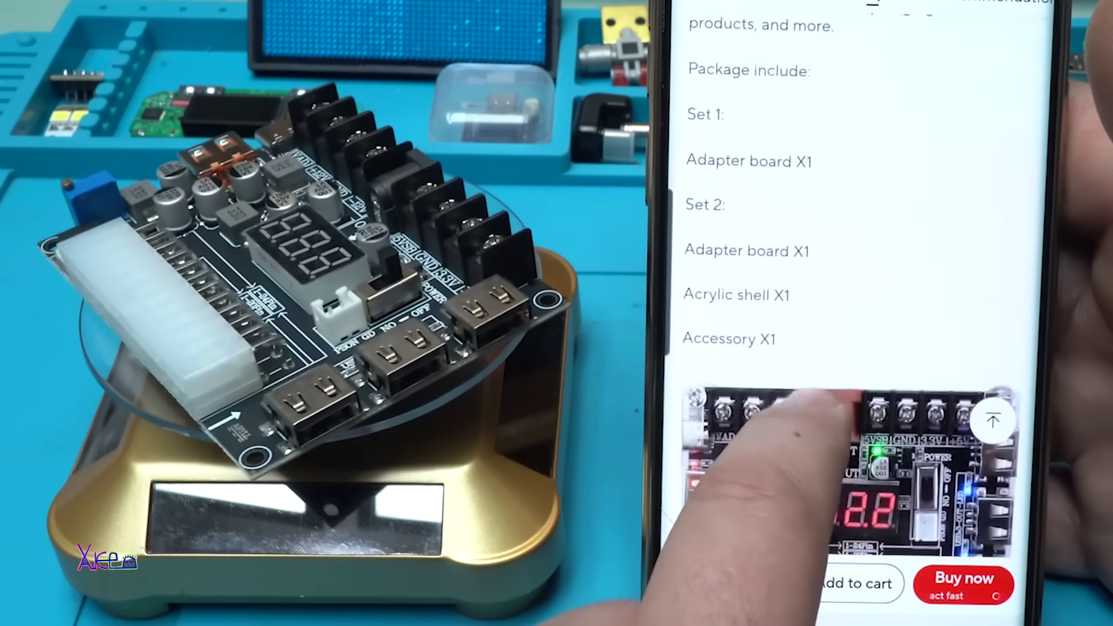